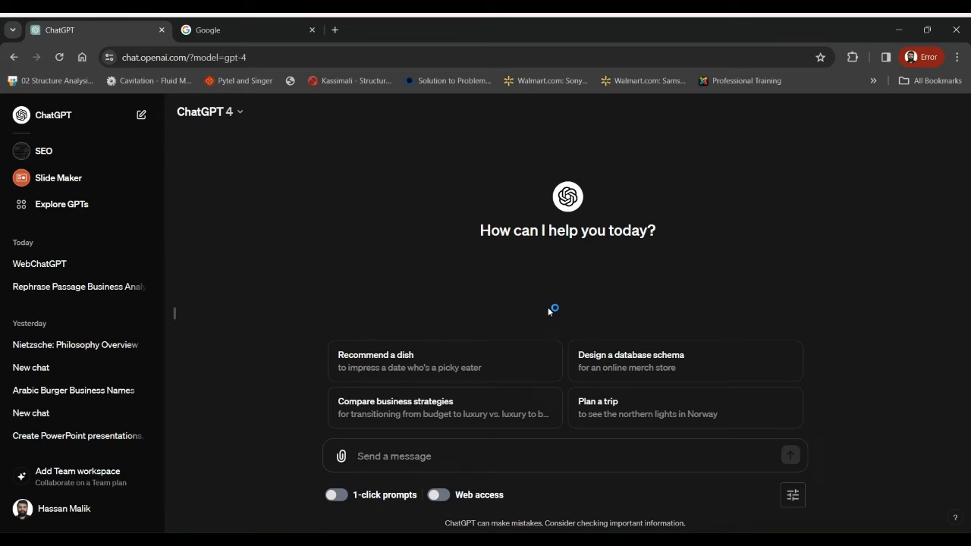
mouse_move(549, 311)
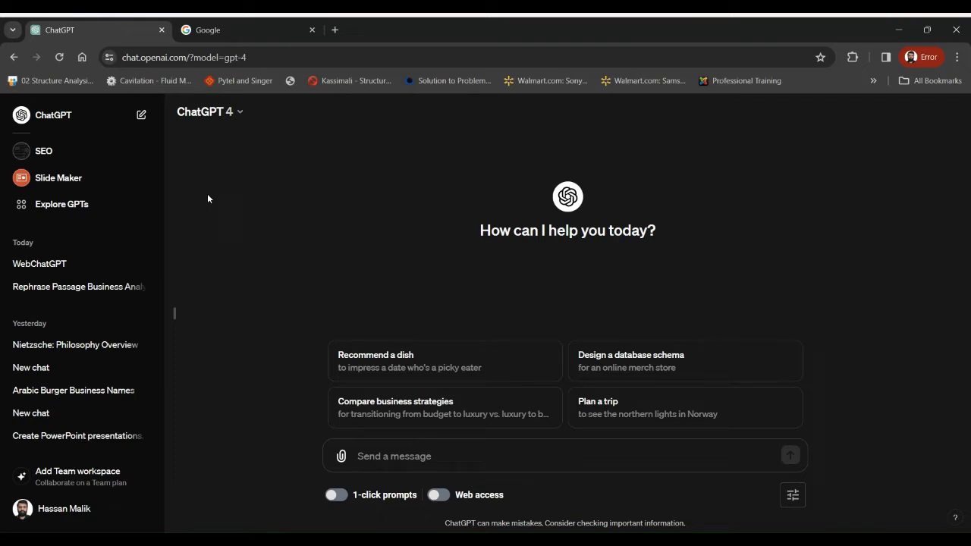
mouse_move(61, 204)
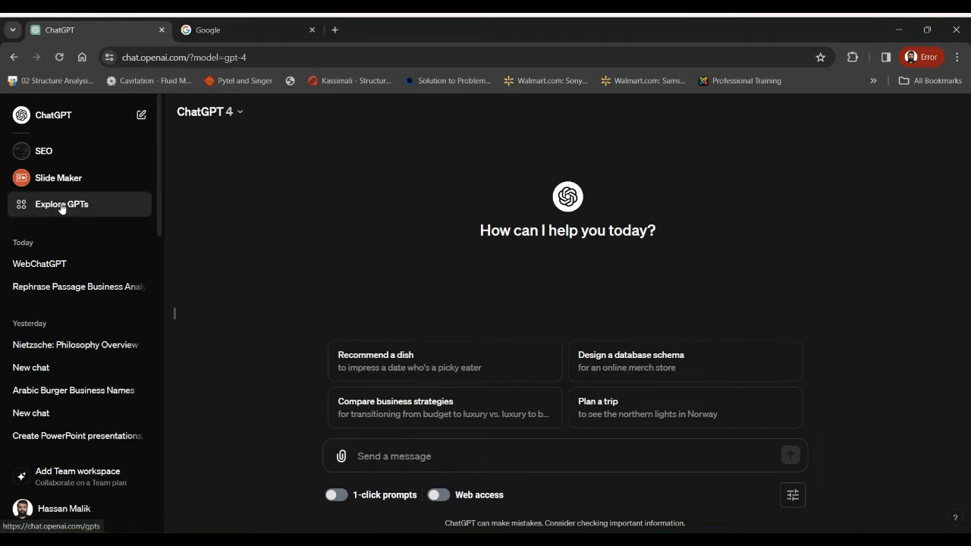
Start a chat with Slide Maker from the Productivity section of Explore GPTs.
click(62, 204)
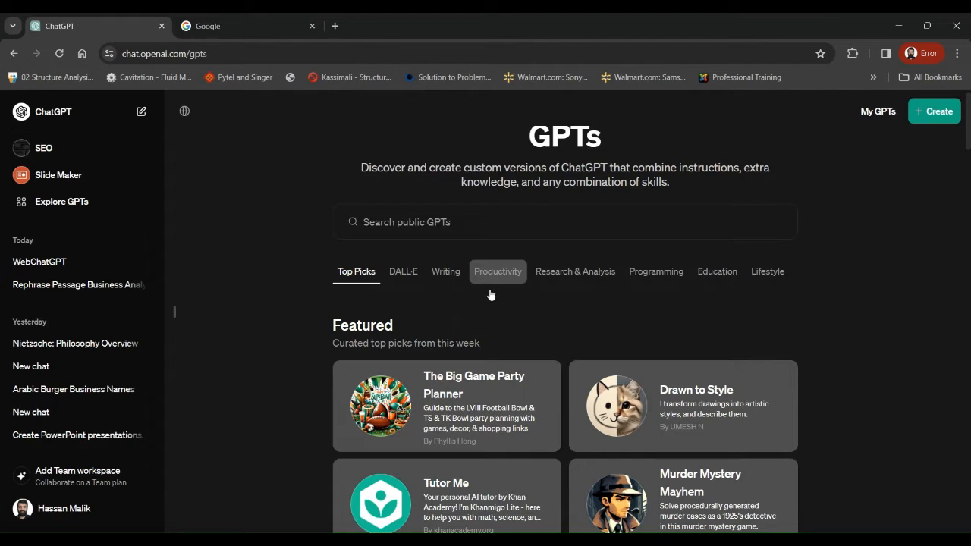
click(497, 270)
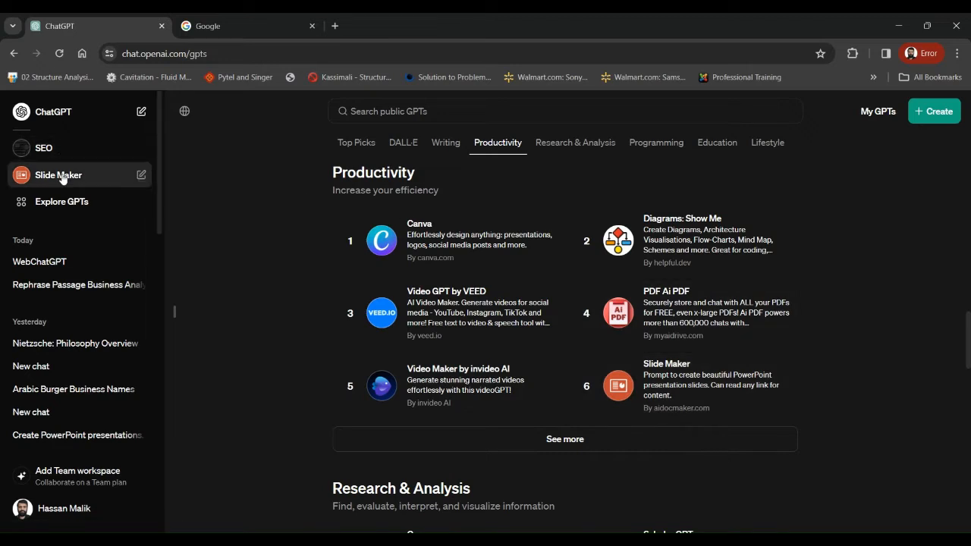
click(58, 174)
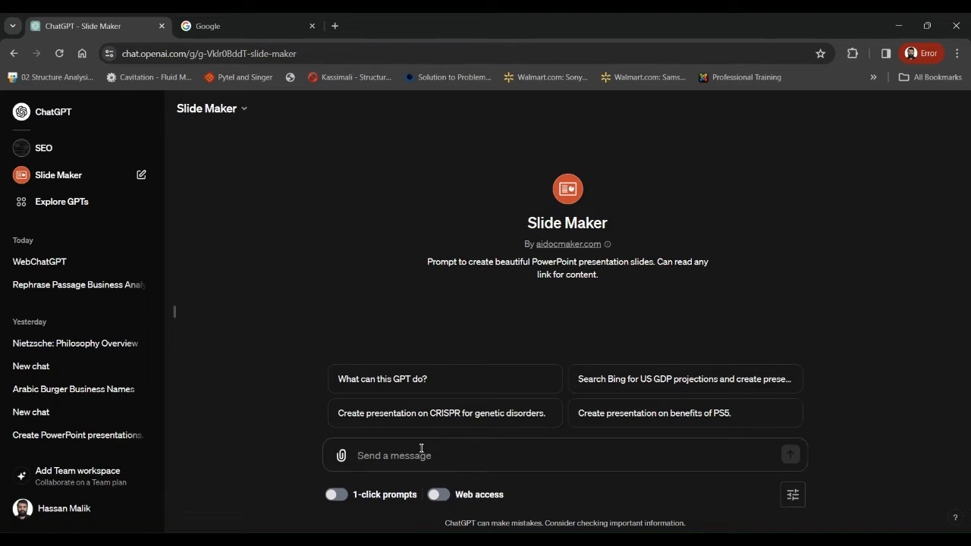
Send a request for a simple, funny 6-slide exercise-benefits presentation using quotes and stories.
click(421, 455)
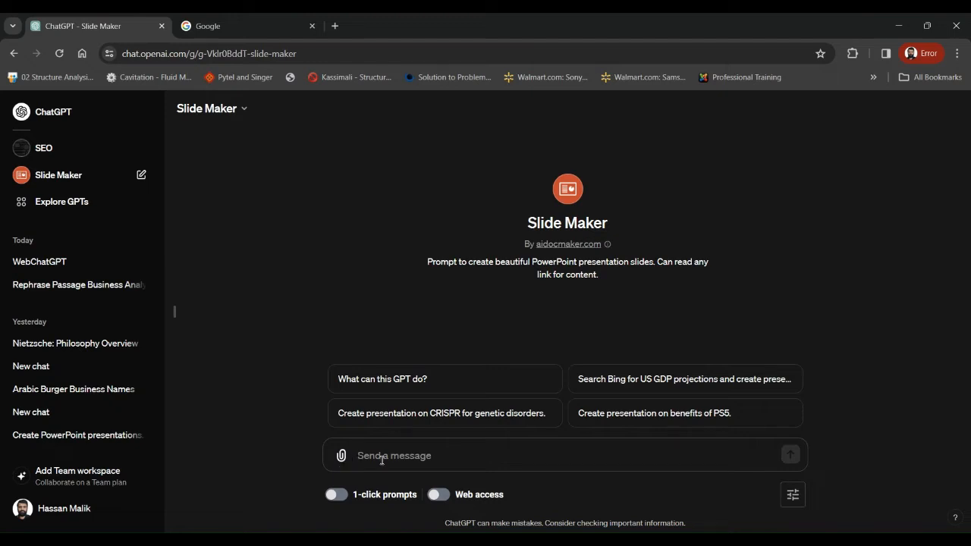
text(hey chat please develop a)
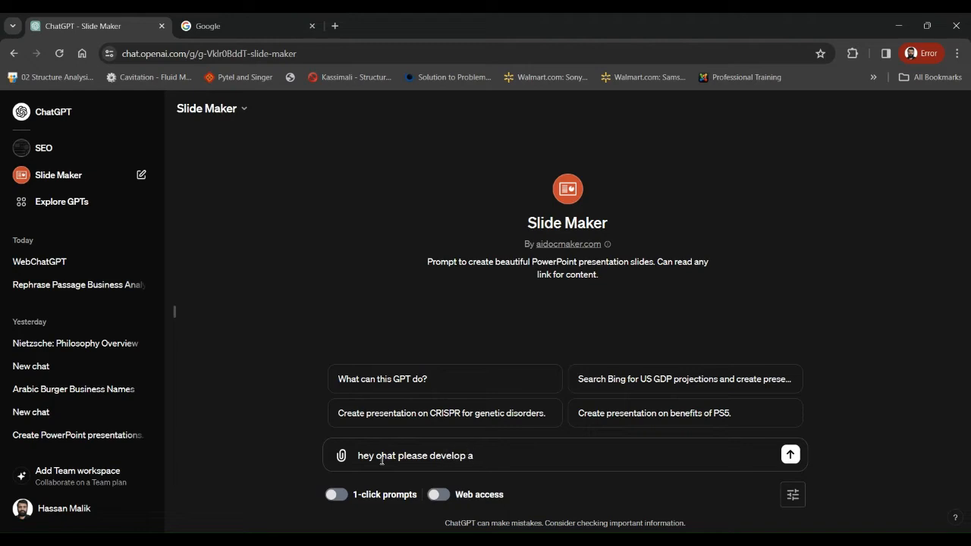
text(6 slide pres)
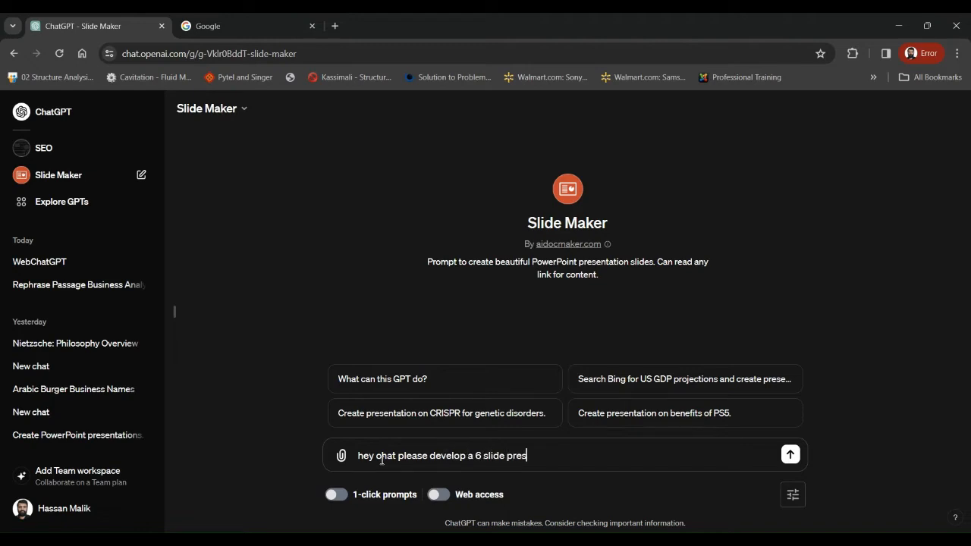
text(entation on benefits of ex)
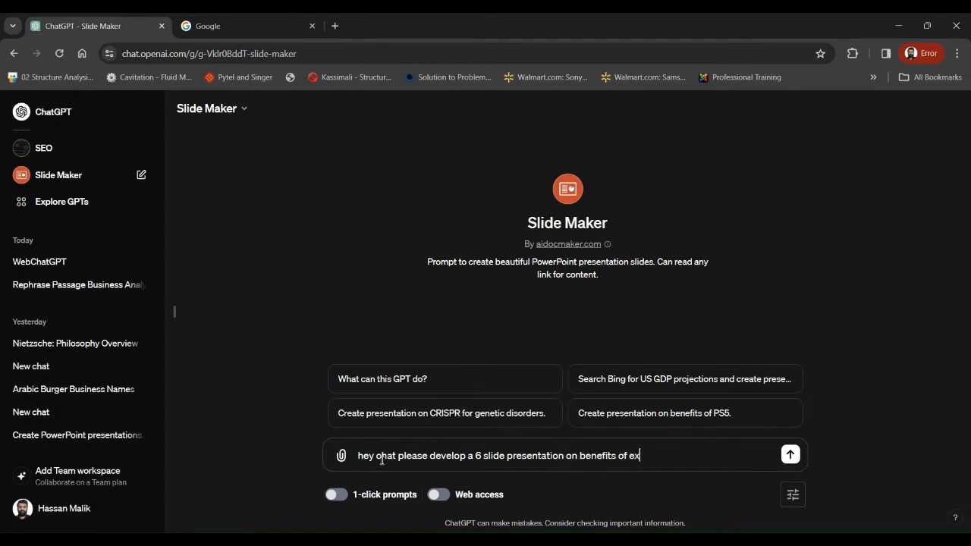
text(ercise.)
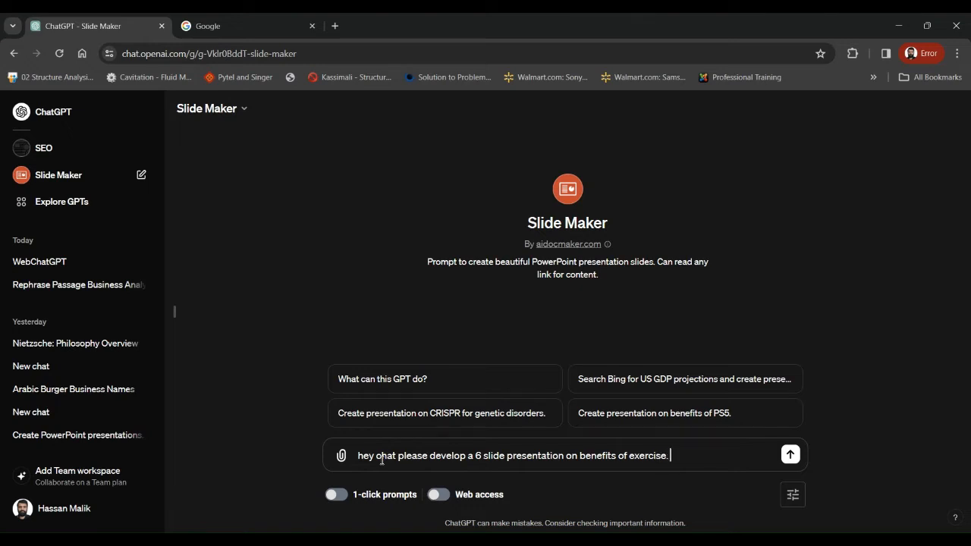
text(Keep it simple and fu)
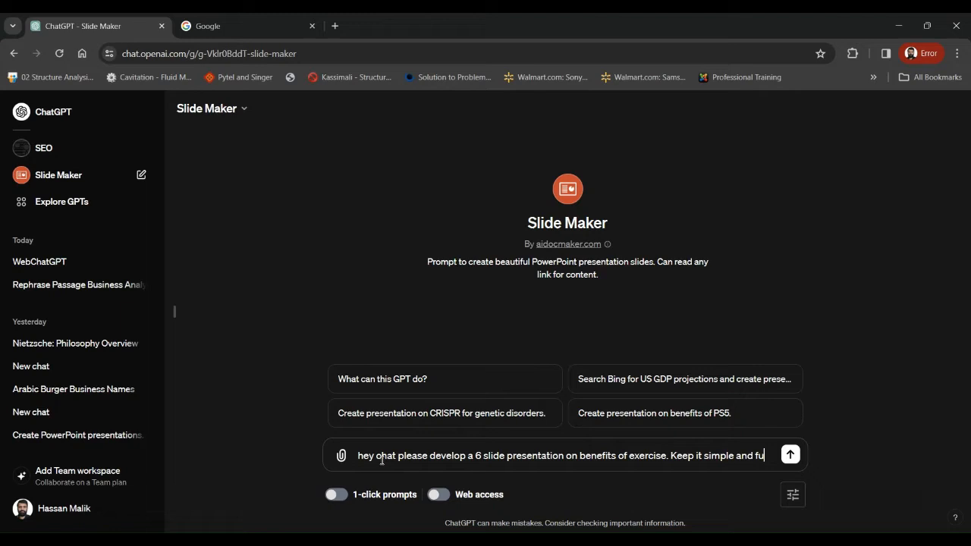
text(nny)
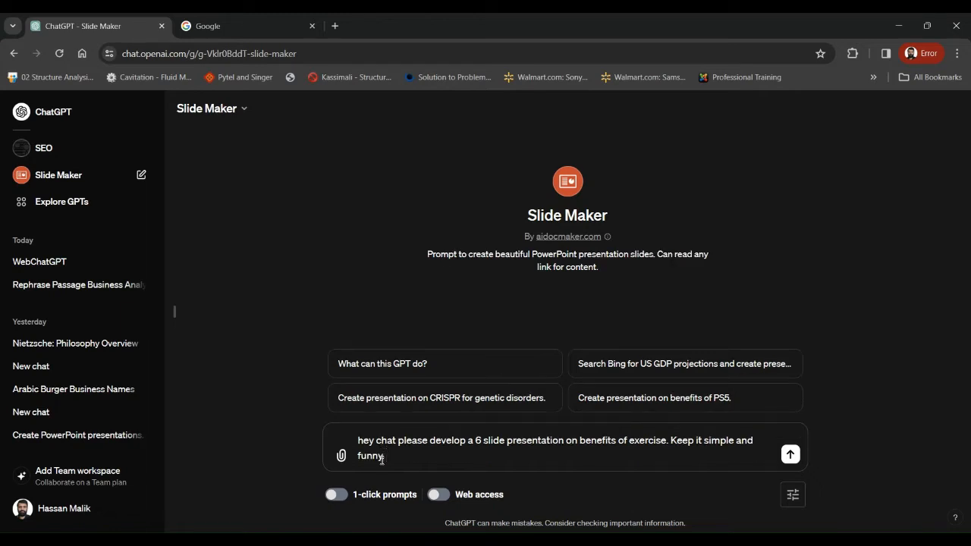
text(you can use)
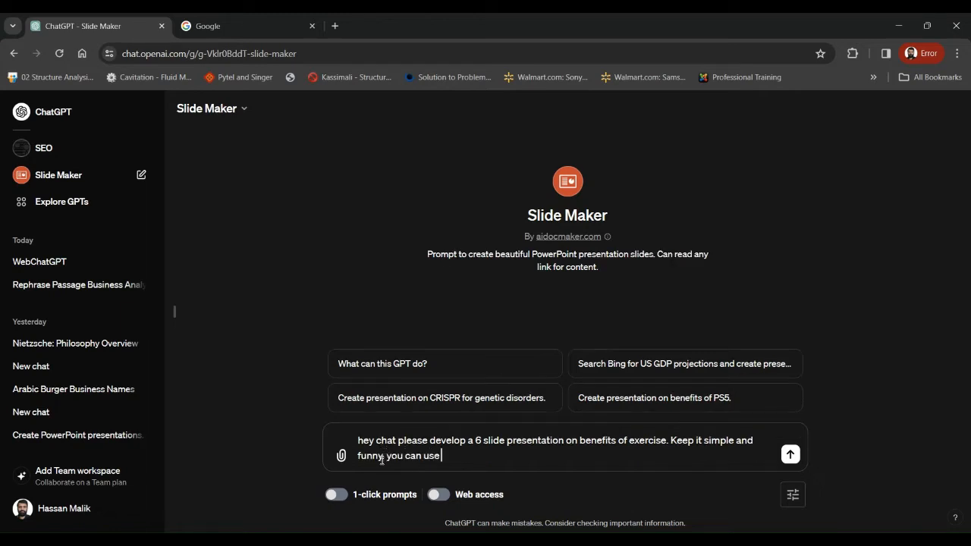
text(quotes and)
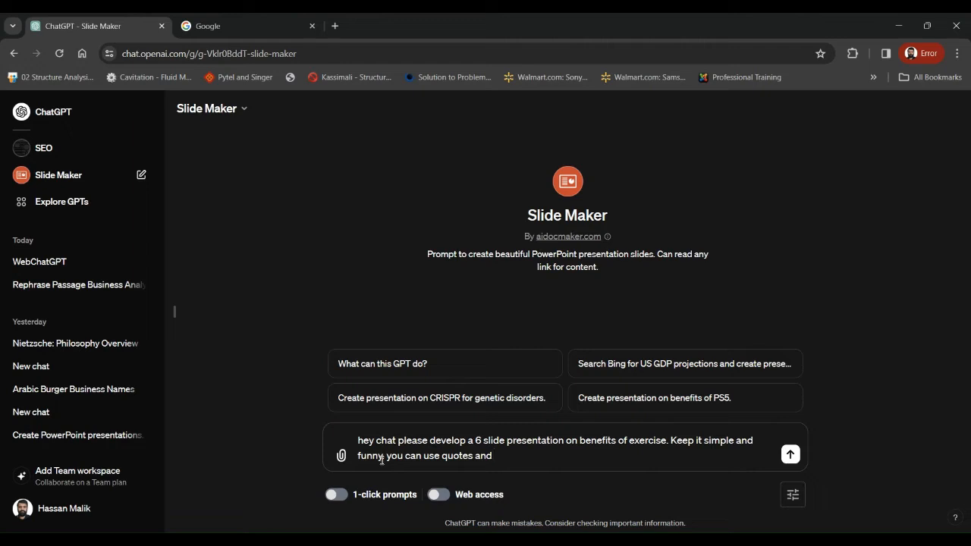
text(stories)
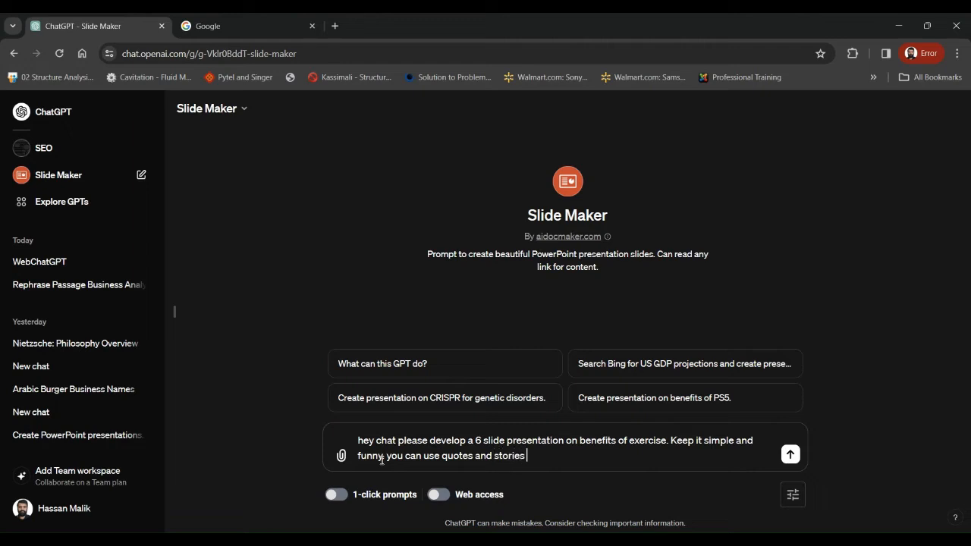
text(as well)
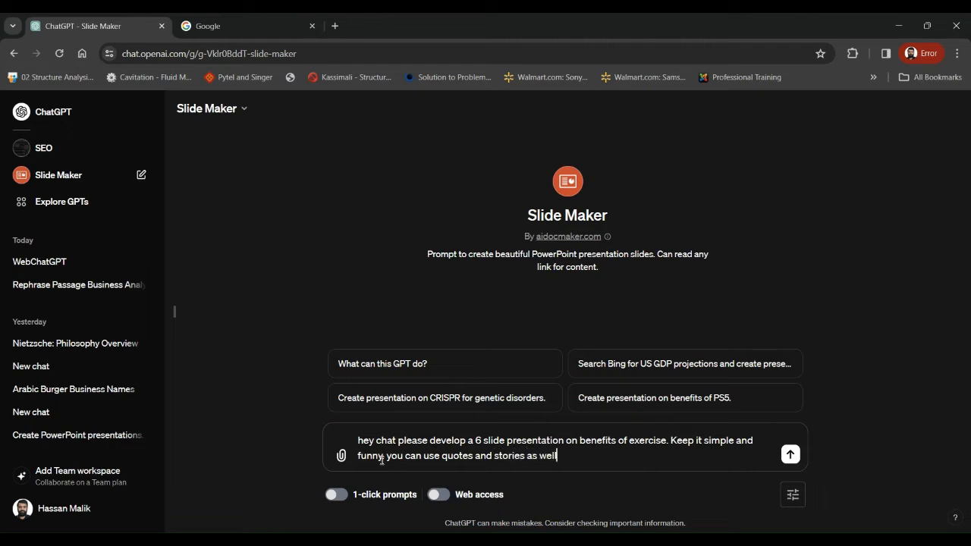
click(790, 455)
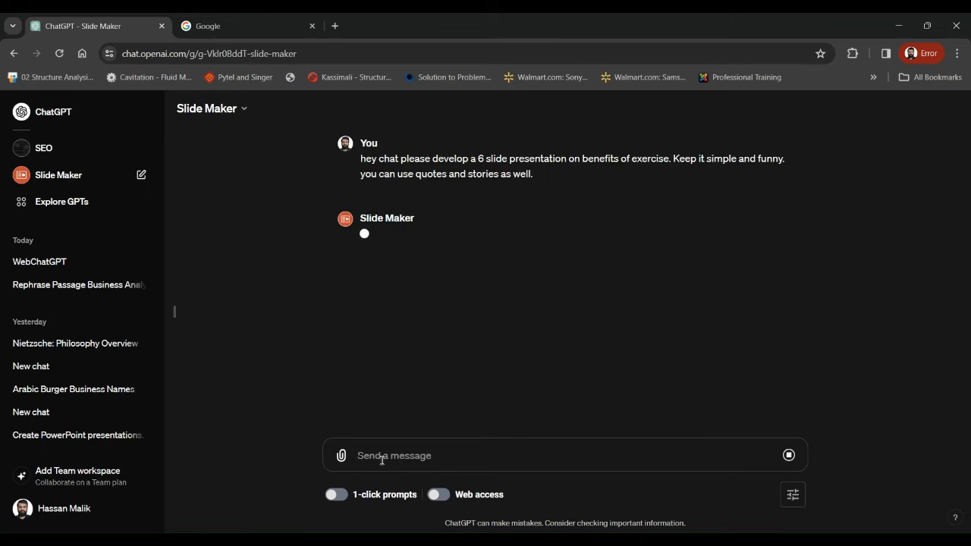
Open the 'Download the presentation on Benefits of Exercise' link in a new aidocmaker.com tab.
click(394, 455)
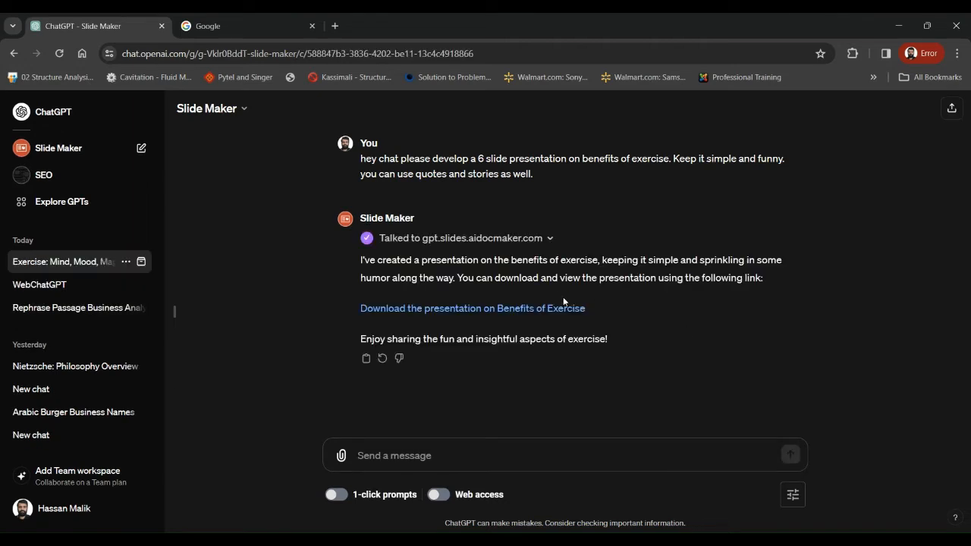
click(472, 308)
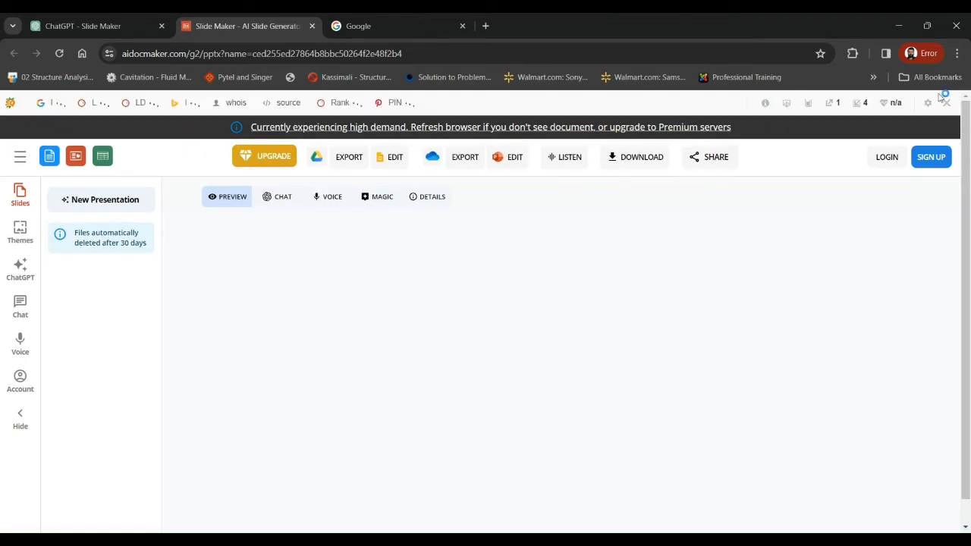
click(926, 102)
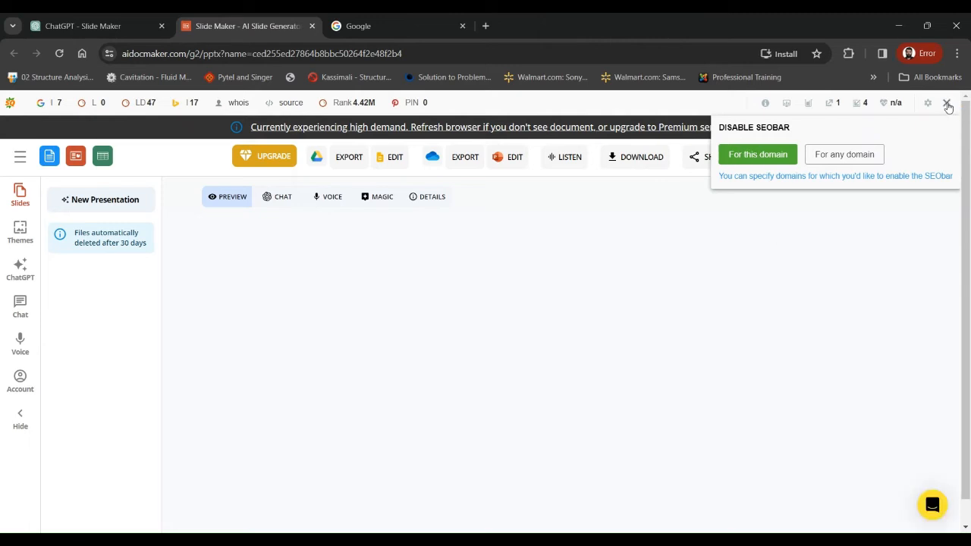
Dismiss the SEObar pop-up, the usage warning and the 'Need a Long Presentation?' dialog.
click(947, 102)
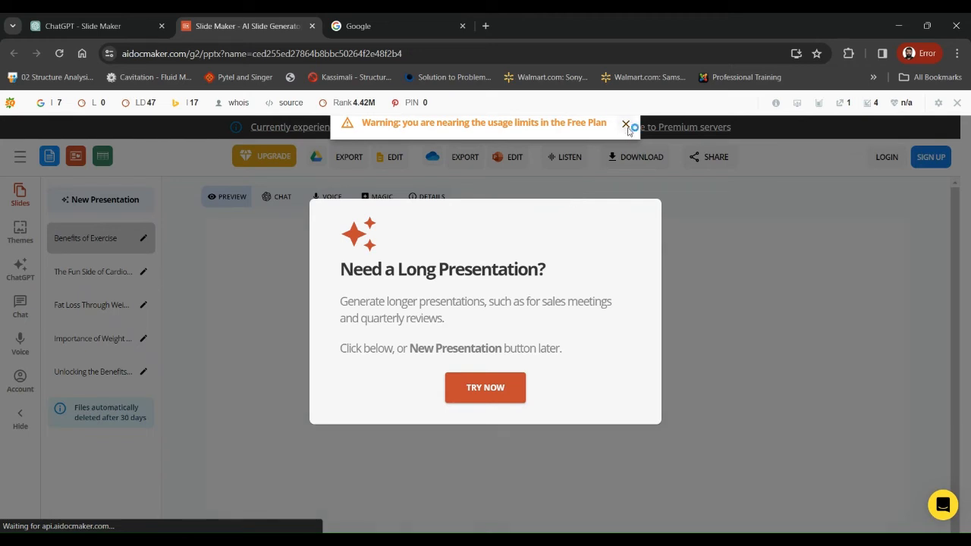
click(625, 123)
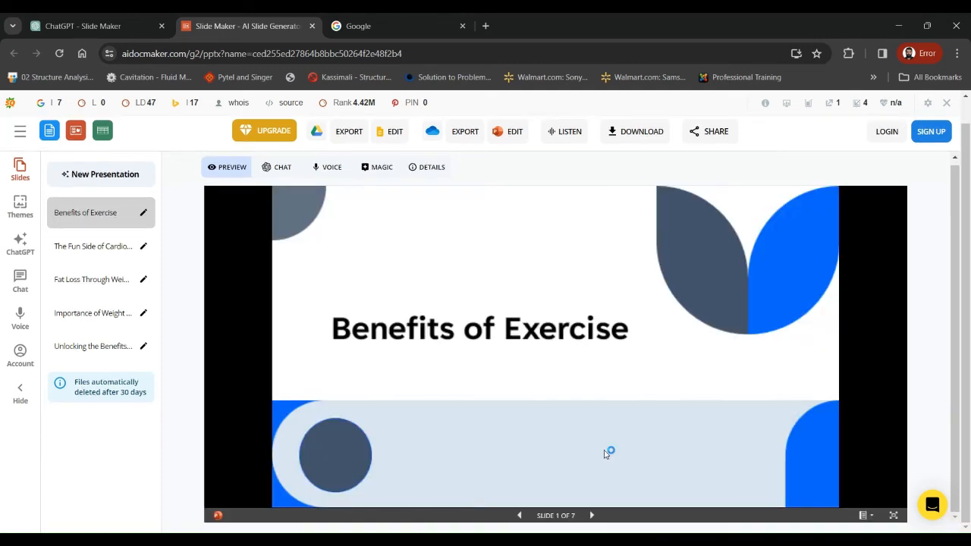
mouse_move(679, 450)
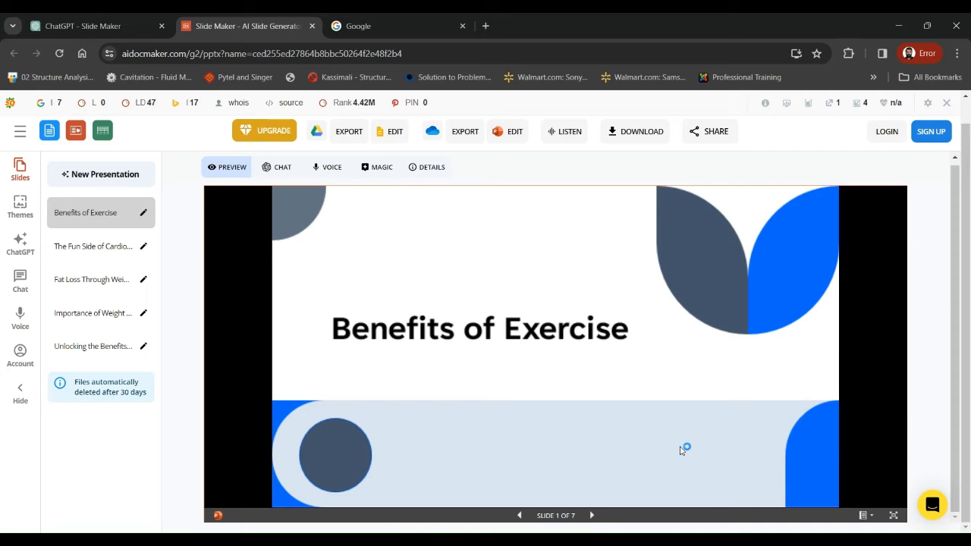
mouse_move(682, 451)
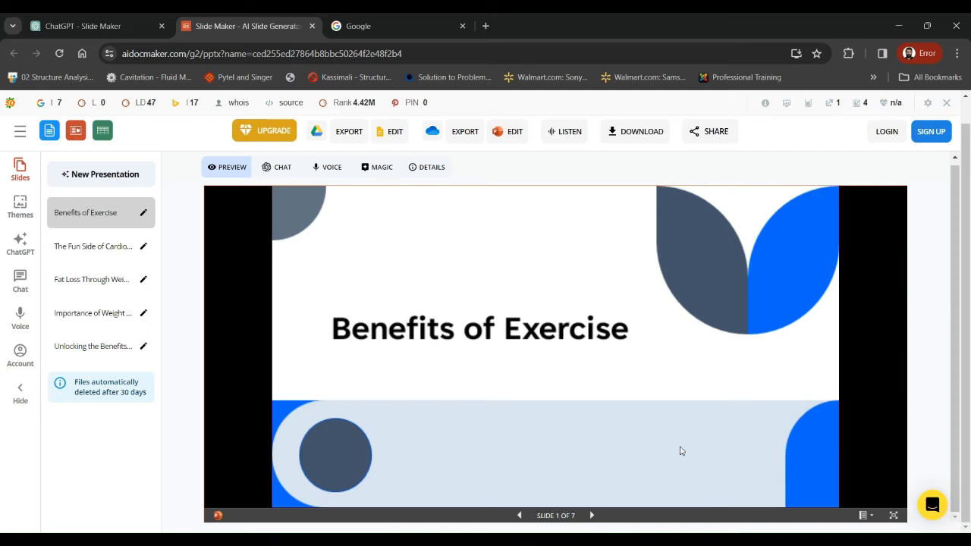
Advance the preview to slide 2 of 7, 'Mind and Mood Magic'.
click(591, 514)
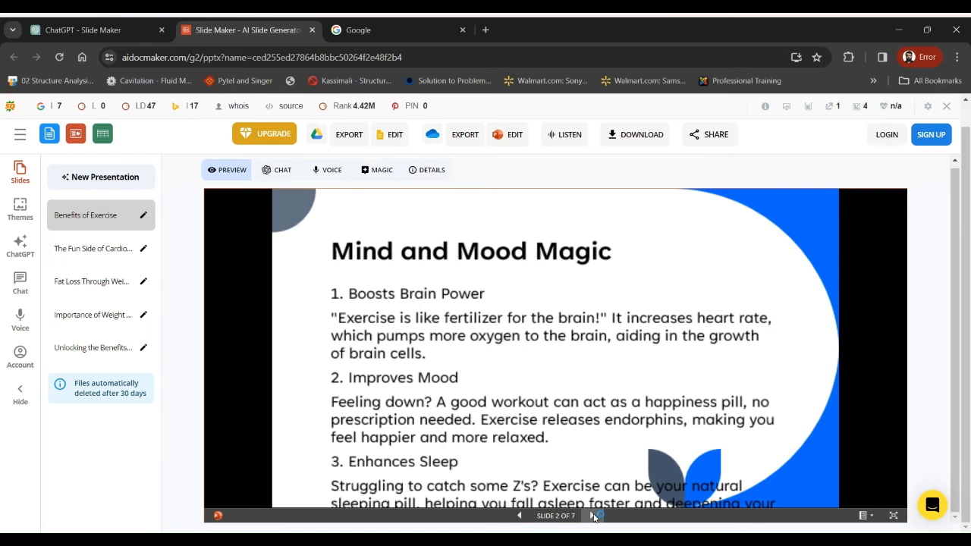
Page forward to slide 7, then back to the 'Benefits of Exercise' title slide.
click(598, 516)
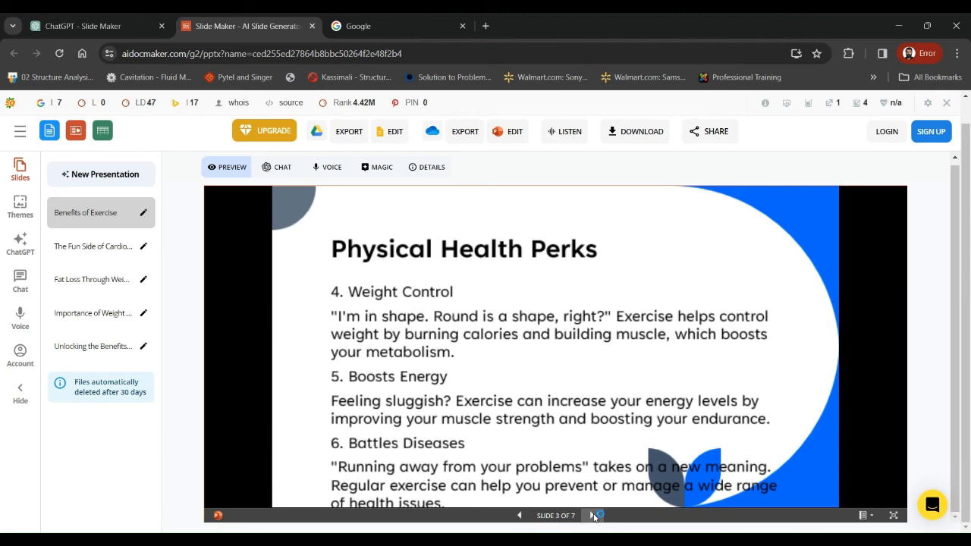
click(595, 515)
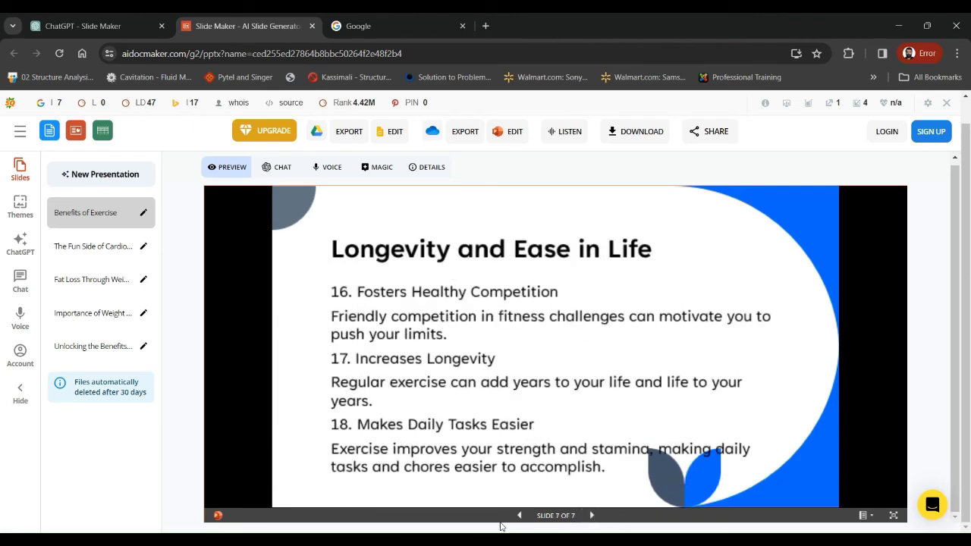
click(518, 514)
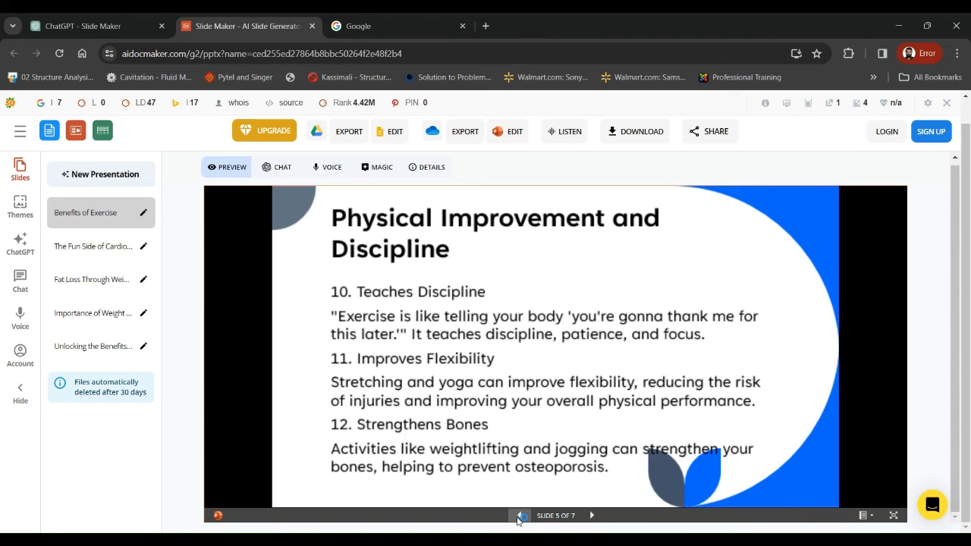
click(519, 515)
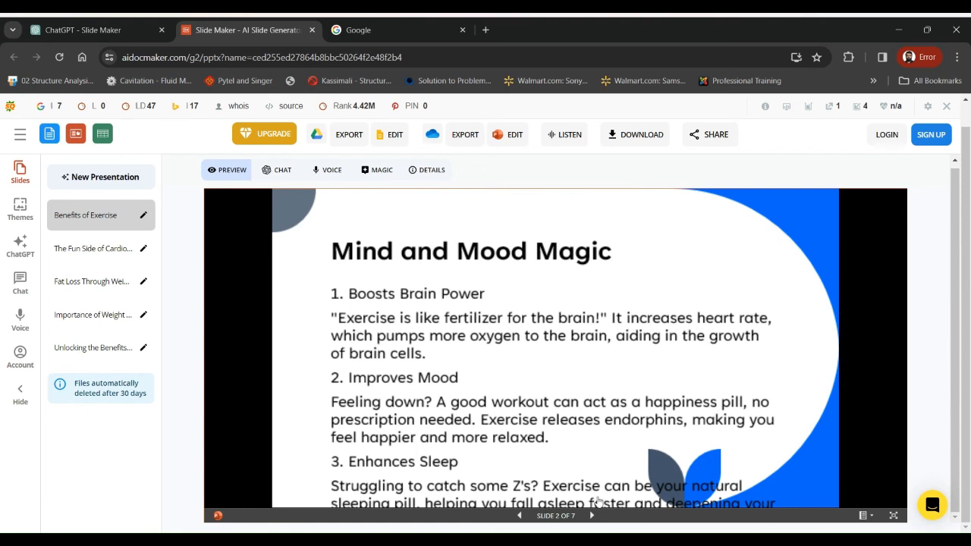
click(519, 515)
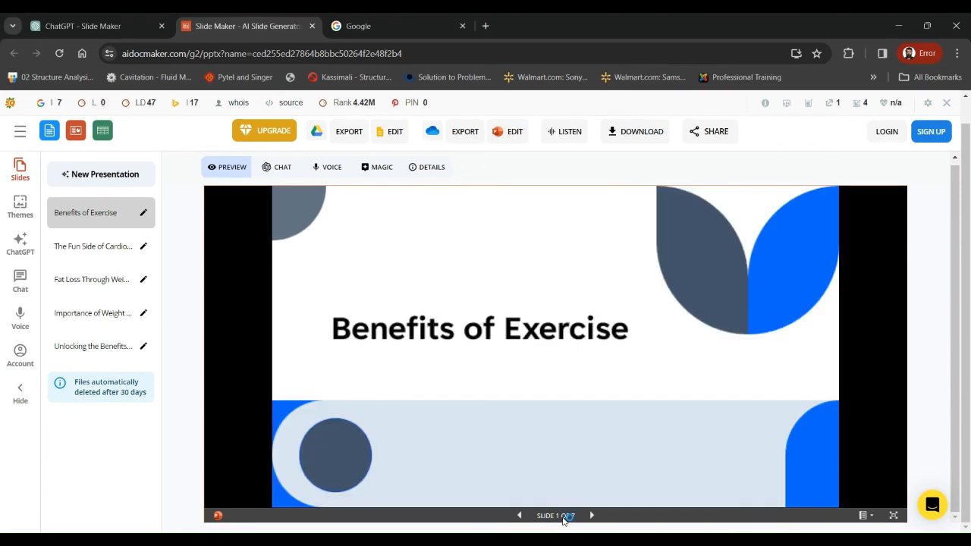
mouse_move(698, 514)
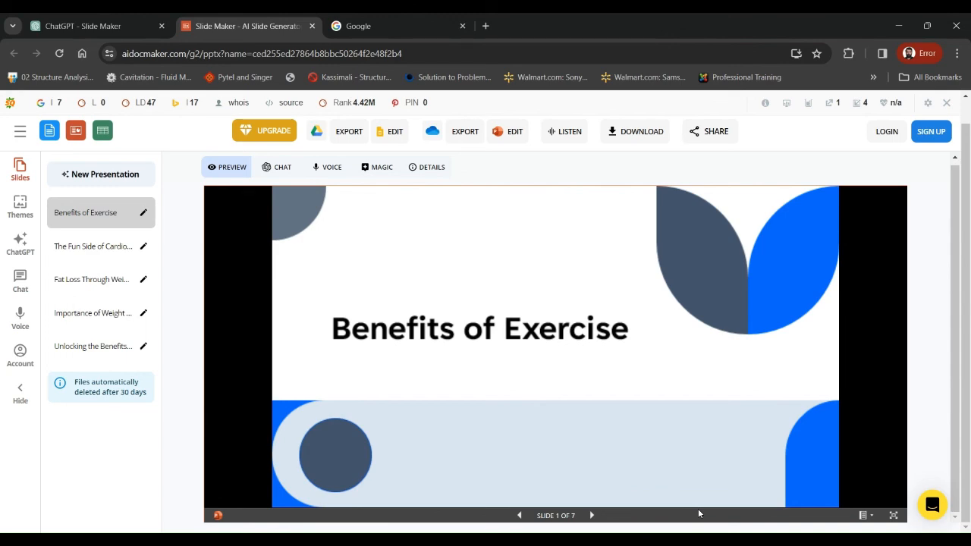